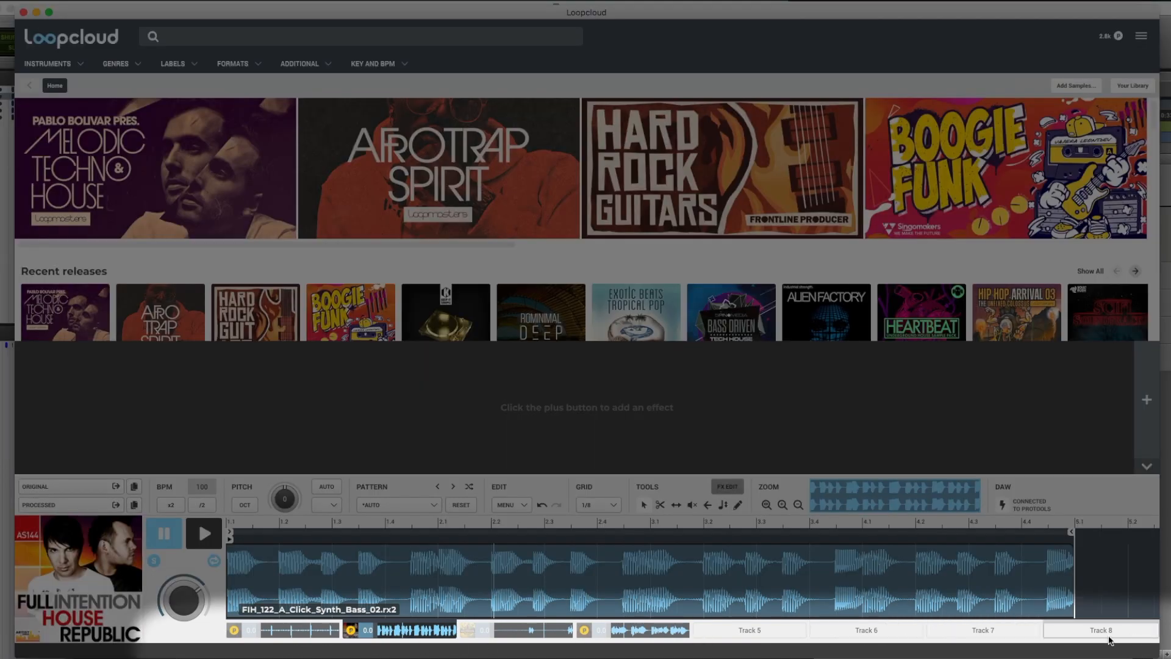
mouse_move(1067, 644)
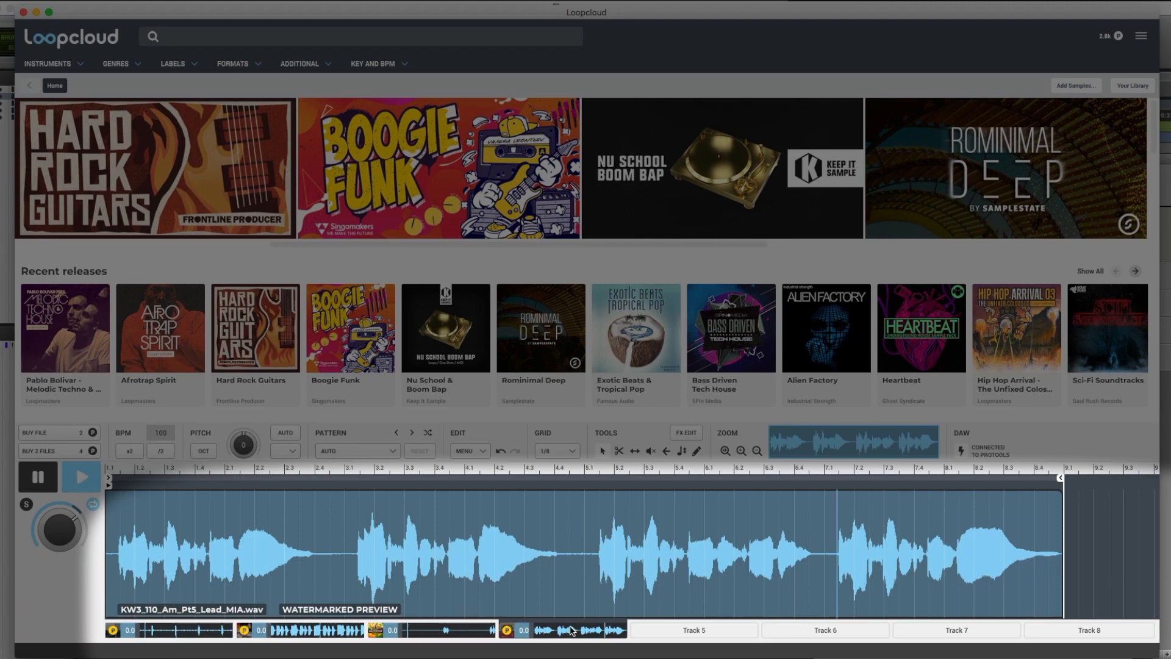
Play the KW3_110_Am_Pt5_Lead_MIA vocal loop on track four and select the empty Track 5 slot.
left_click(81, 477)
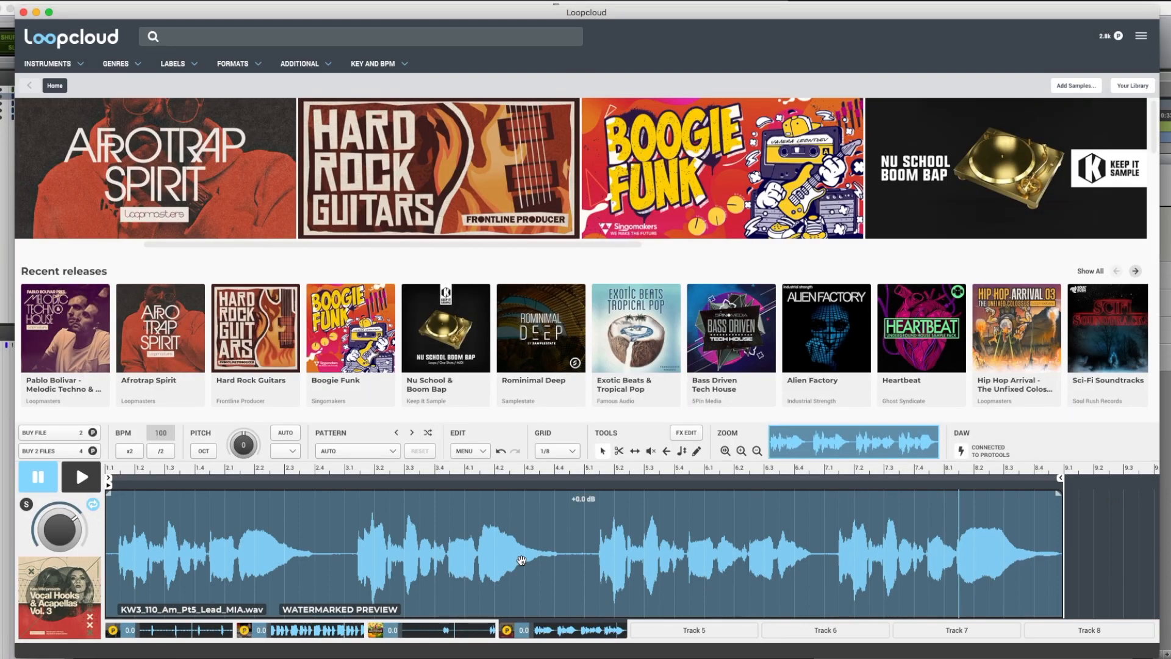
left_click(692, 630)
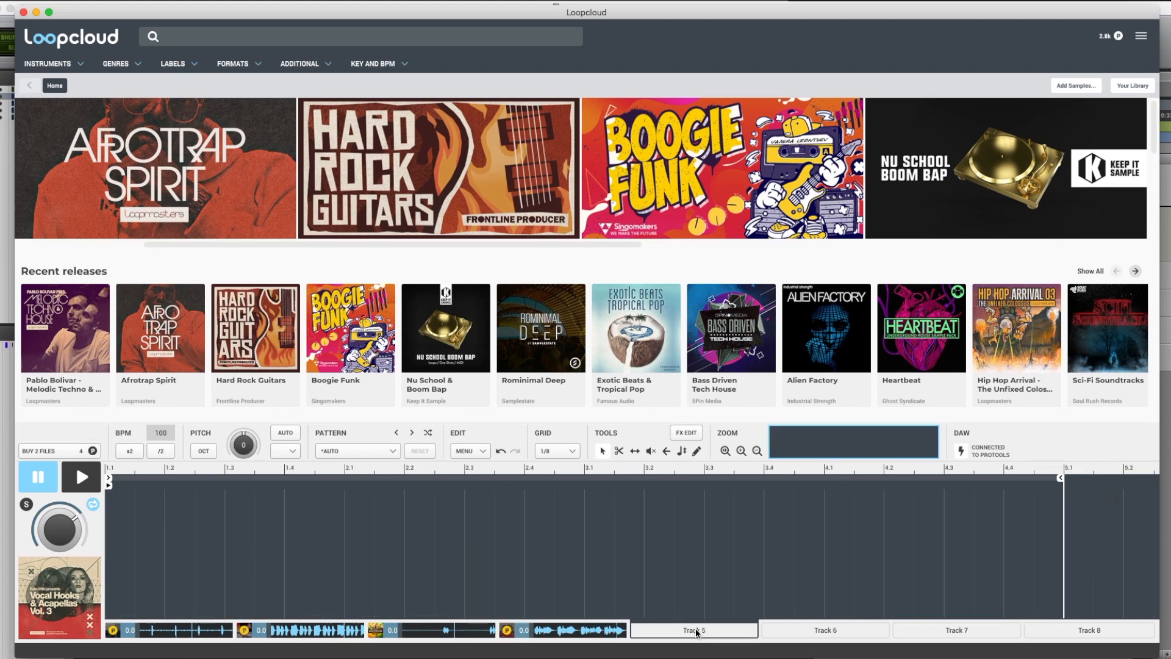
Search for Kick samples and load UMK_125_Kicks_48.rx2 into Track 5.
left_click(47, 63)
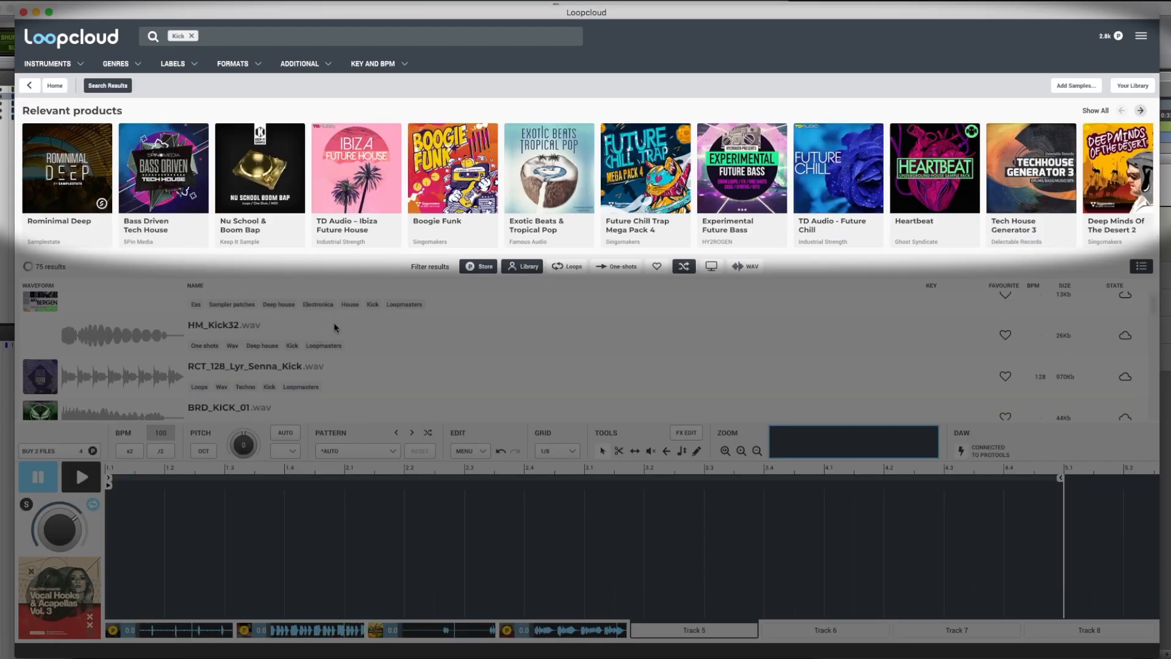
scroll("down", 3)
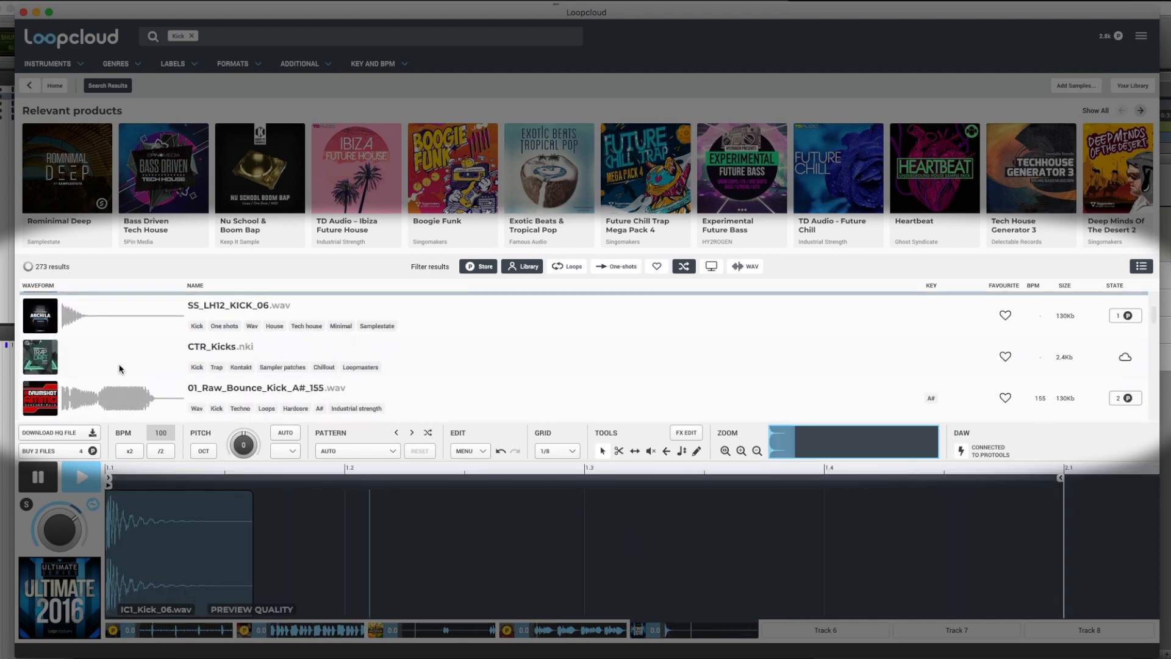
left_click(239, 357)
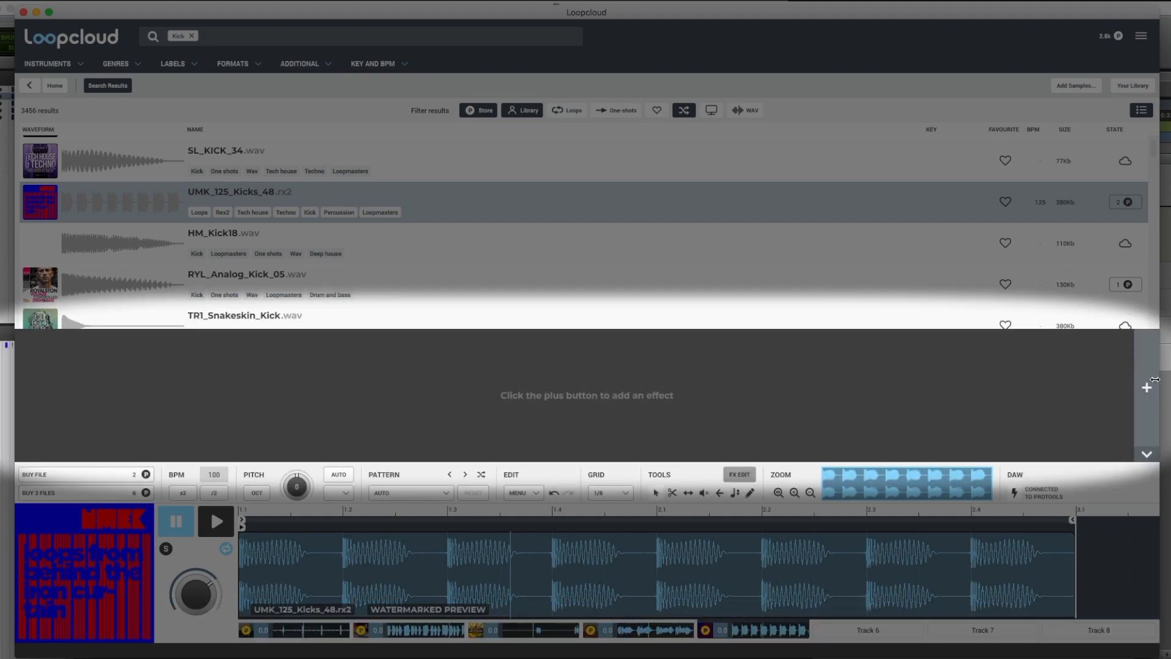
Add the Reverb Long cave preset to the kick loop and adjust its Size.
left_click(1147, 387)
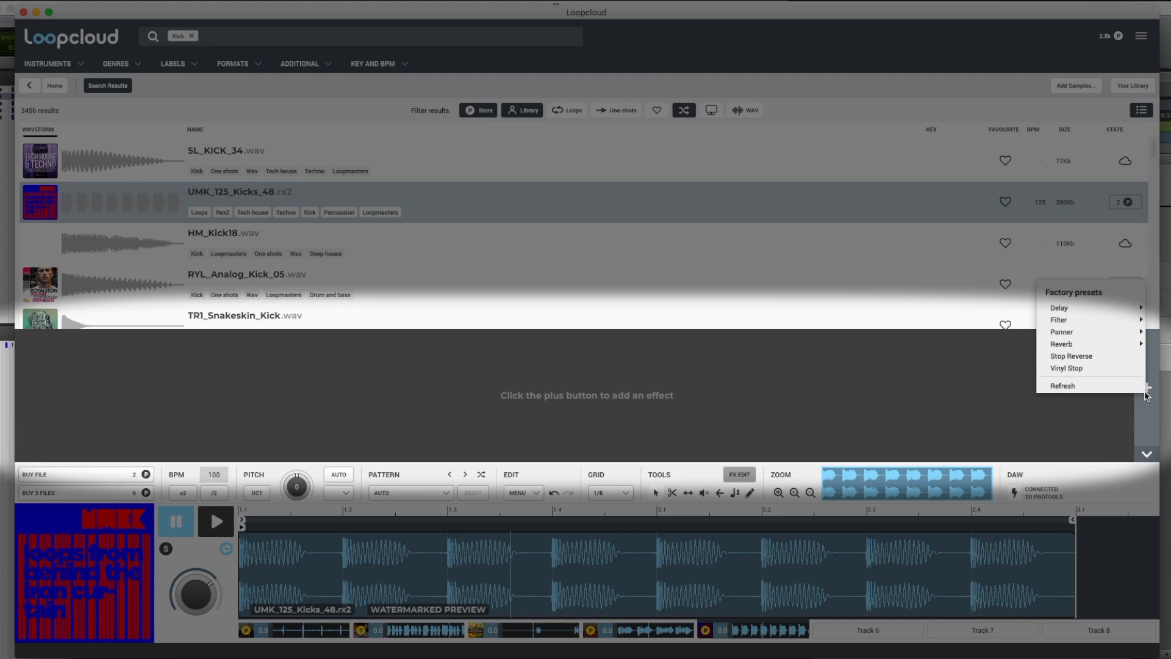
mouse_move(1059, 308)
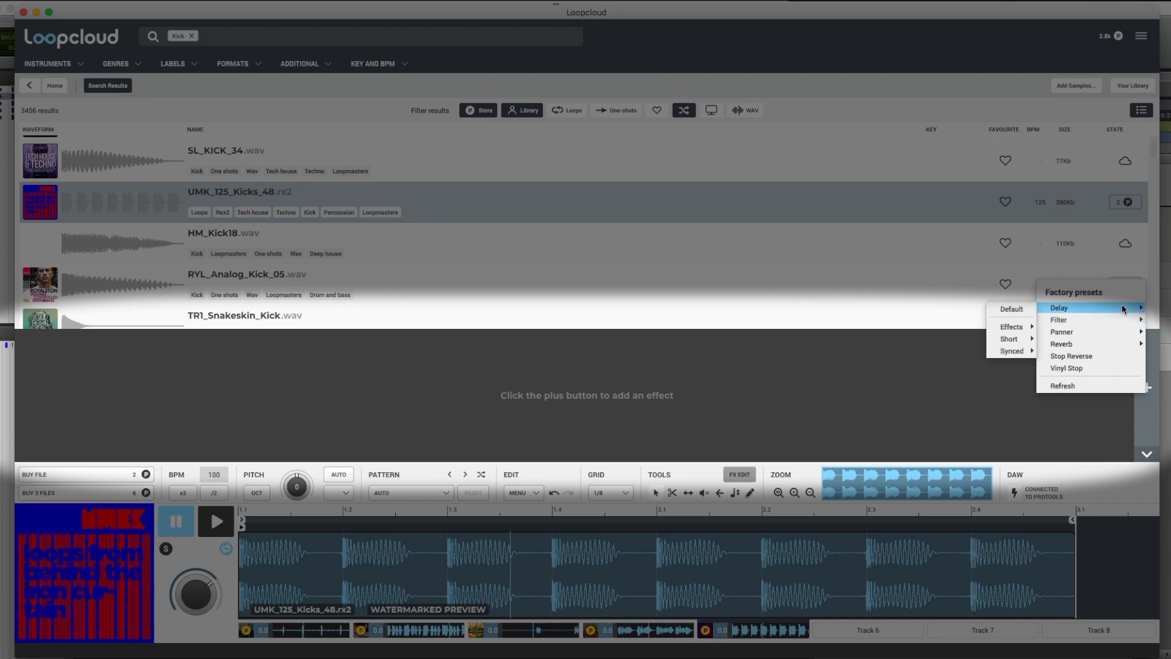
mouse_move(1061, 344)
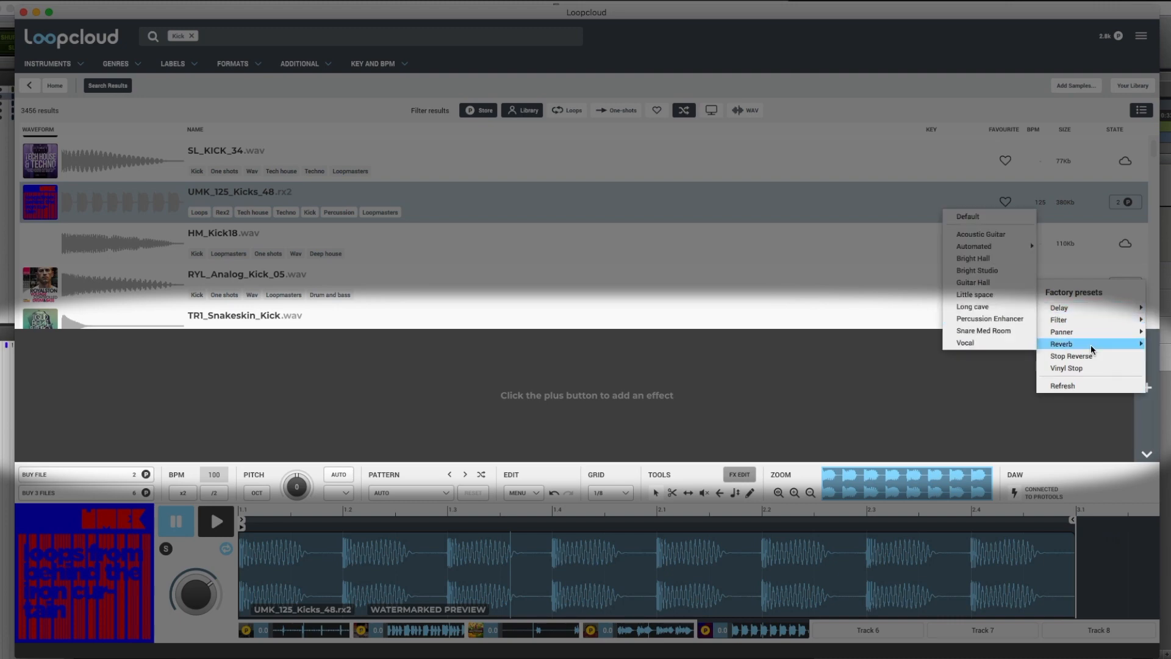
left_click(974, 307)
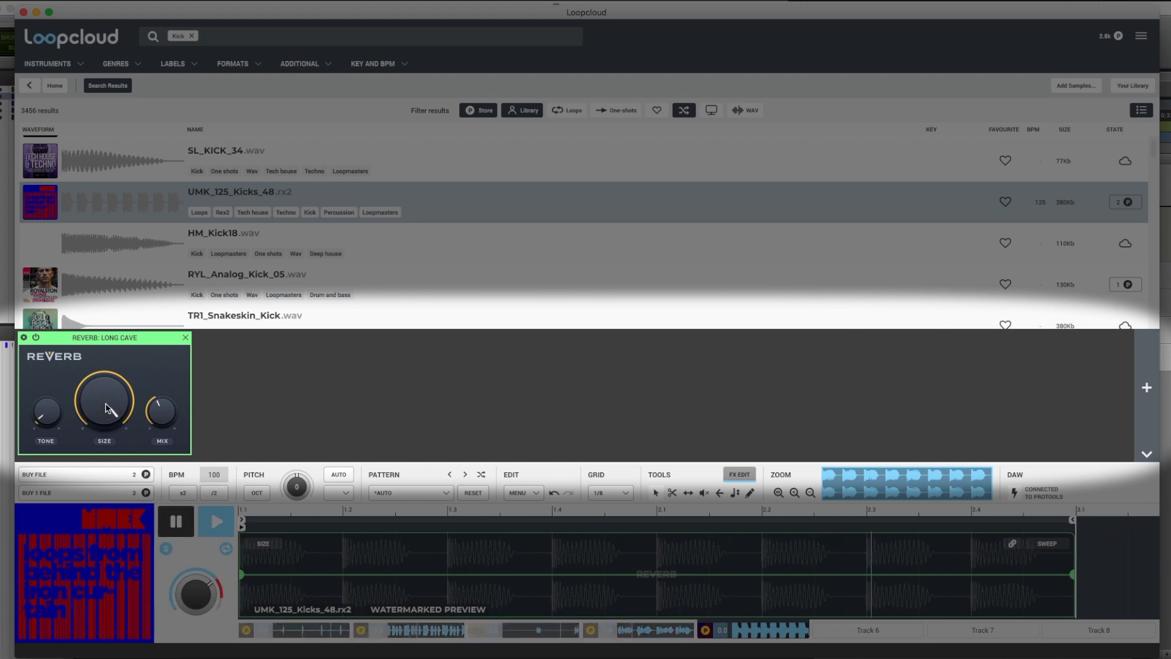
left_click_drag(105, 407, 99, 441)
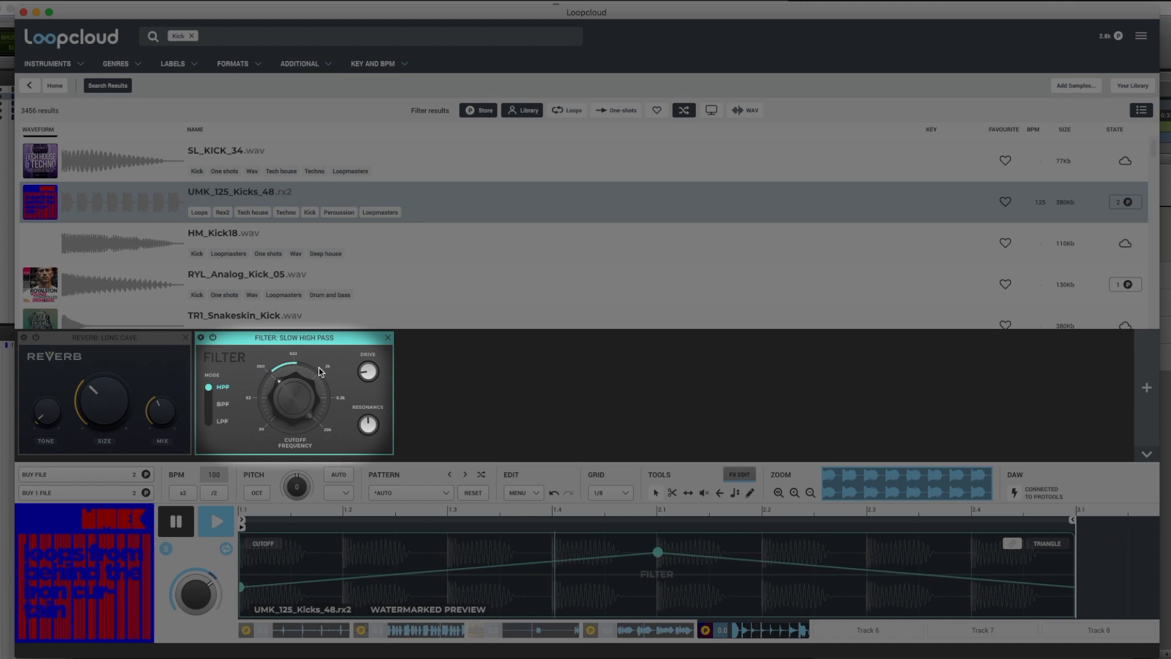
Move the Filter module ahead of the Reverb and raise the cutoff automation peak.
left_click_drag(317, 371, 302, 385)
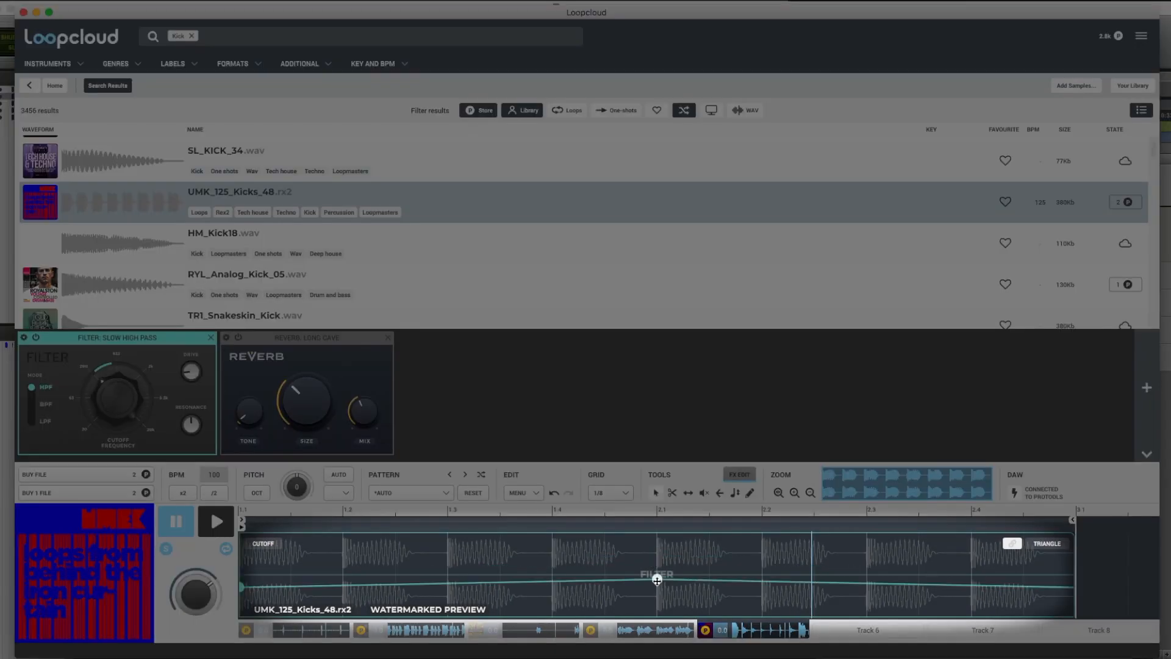
left_click_drag(657, 580, 658, 549)
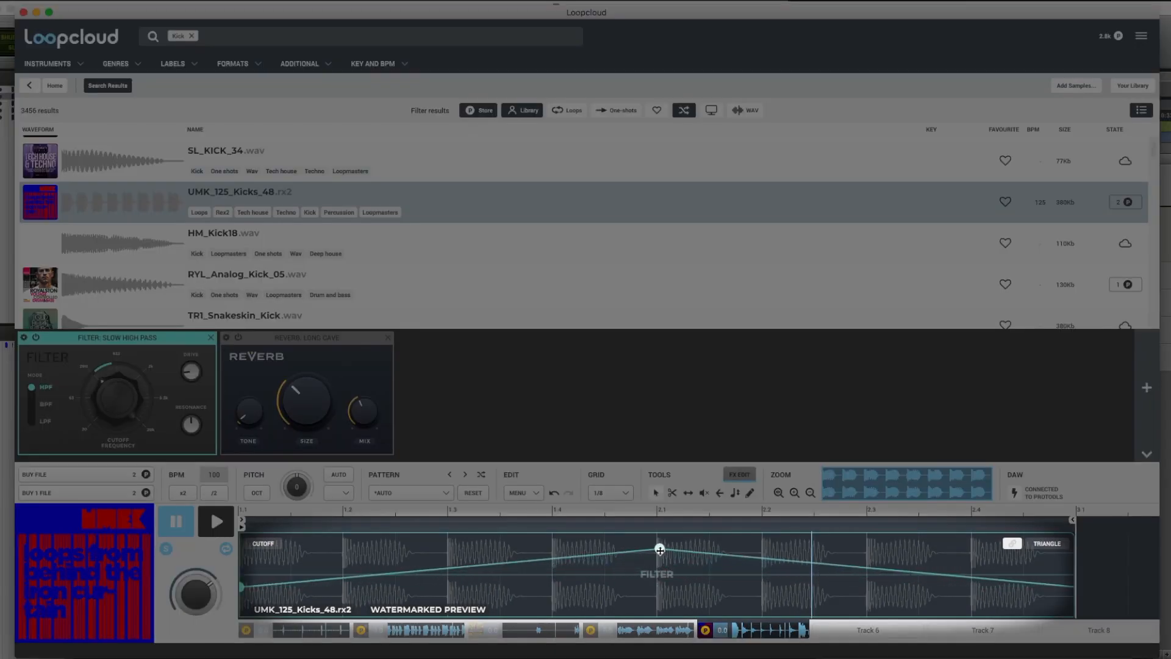
left_click(215, 521)
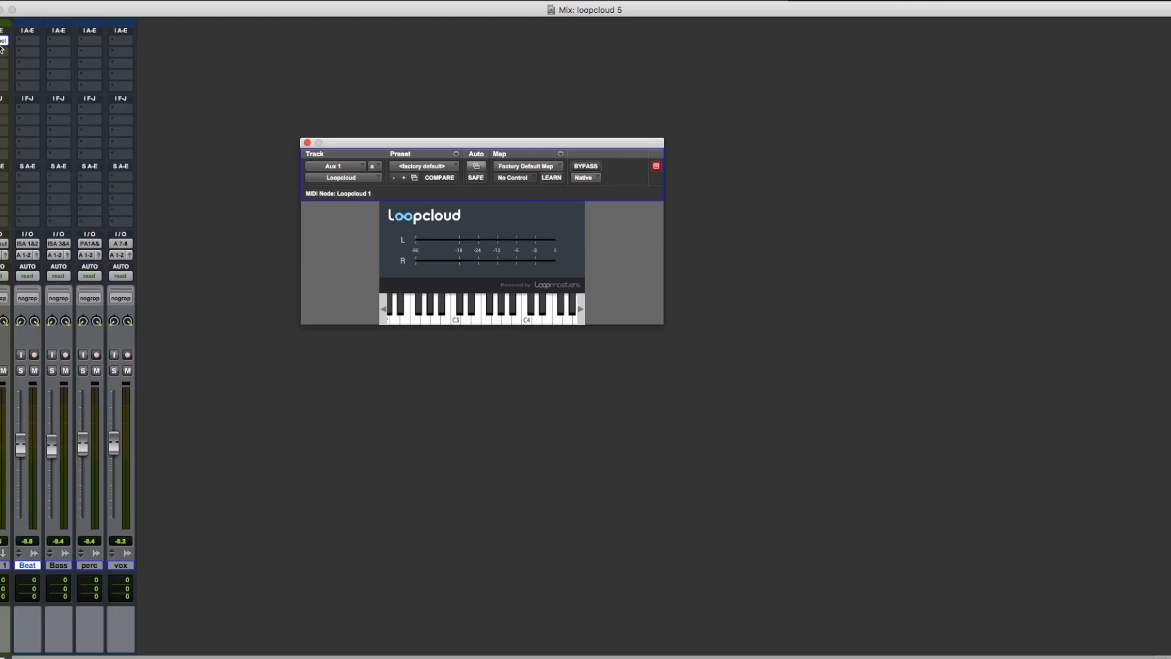
mouse_move(4, 39)
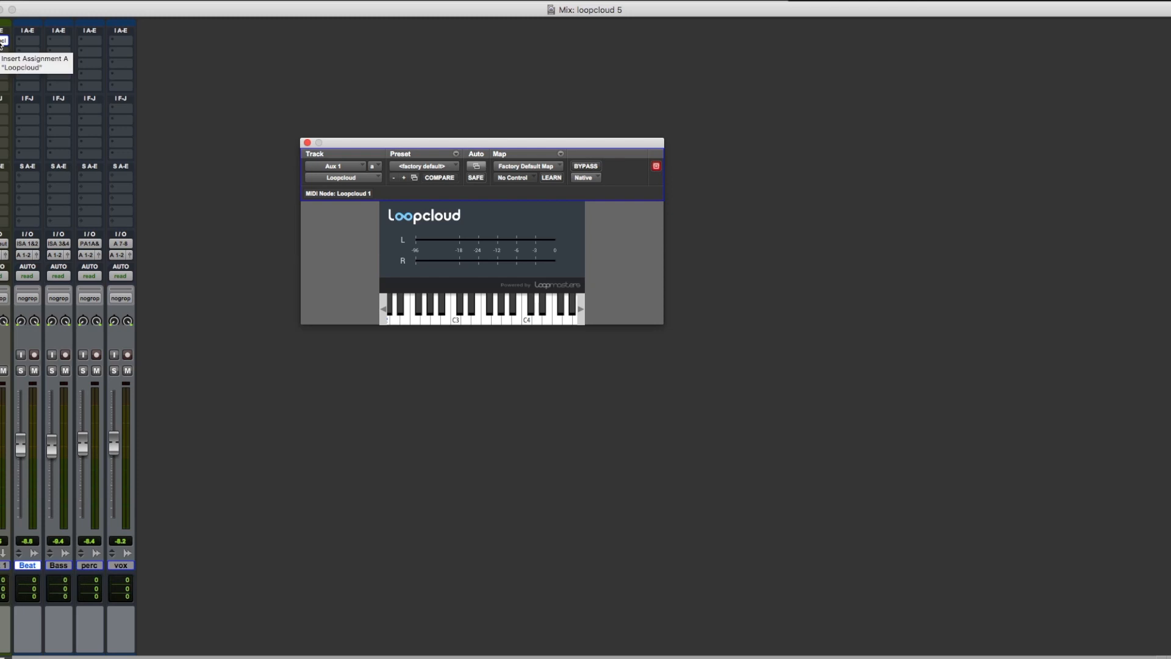
mouse_move(299, 144)
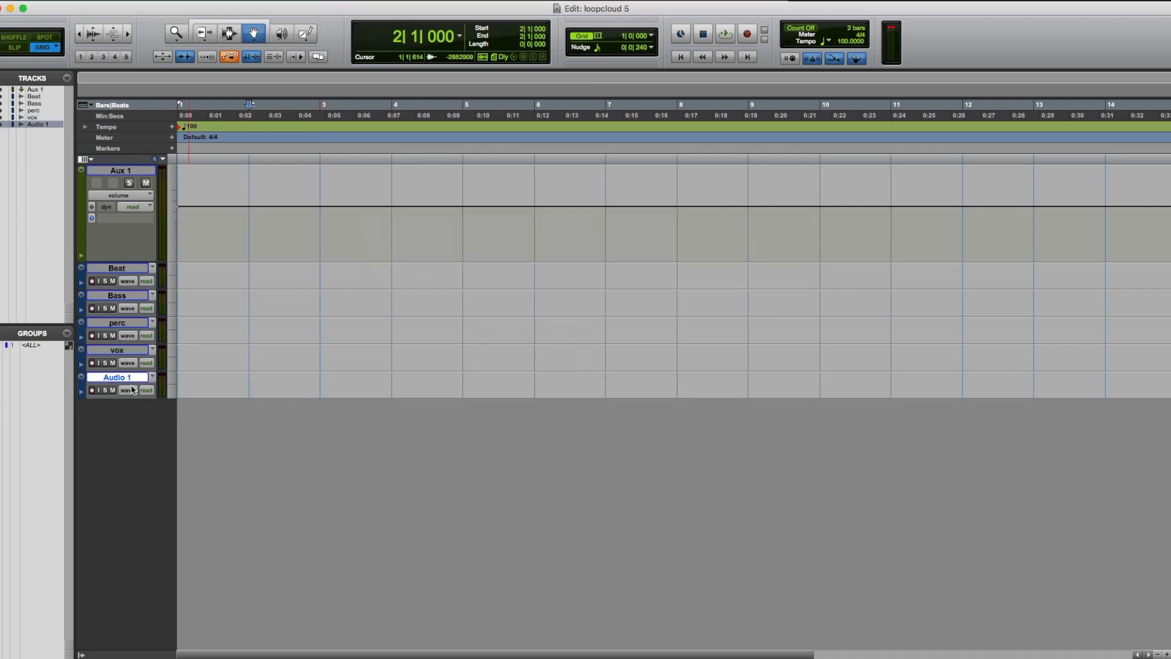
Rename the Audio 1 track to Kick sample and edit the session tempo marker.
double_click(116, 377)
type("Kick sample")
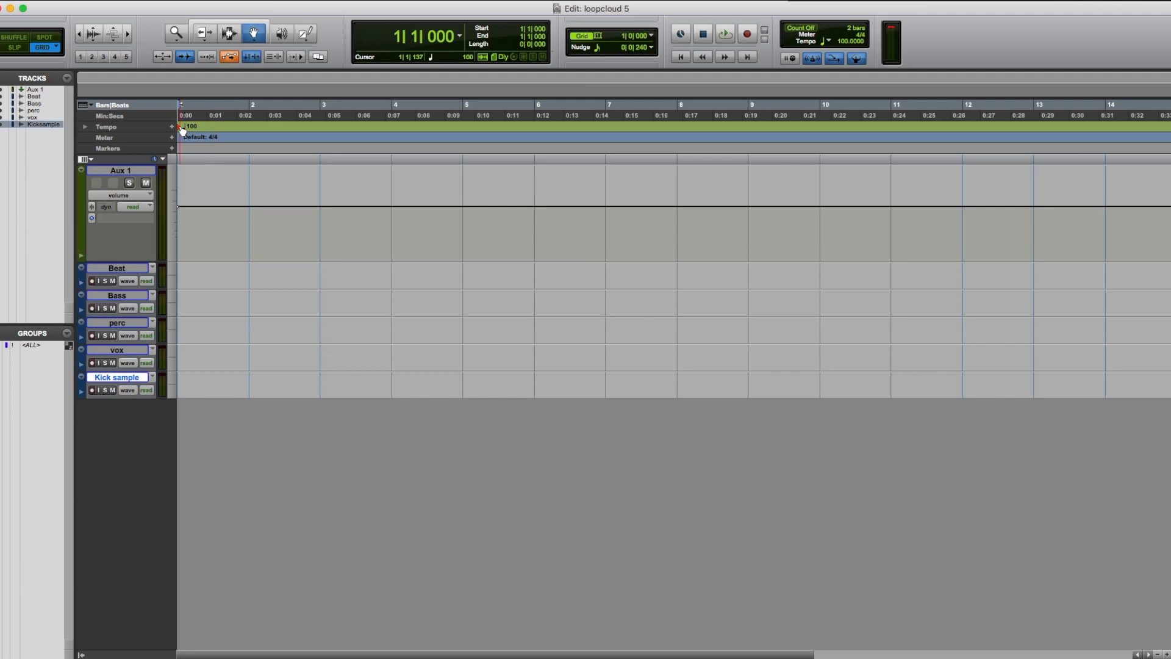
double_click(192, 125)
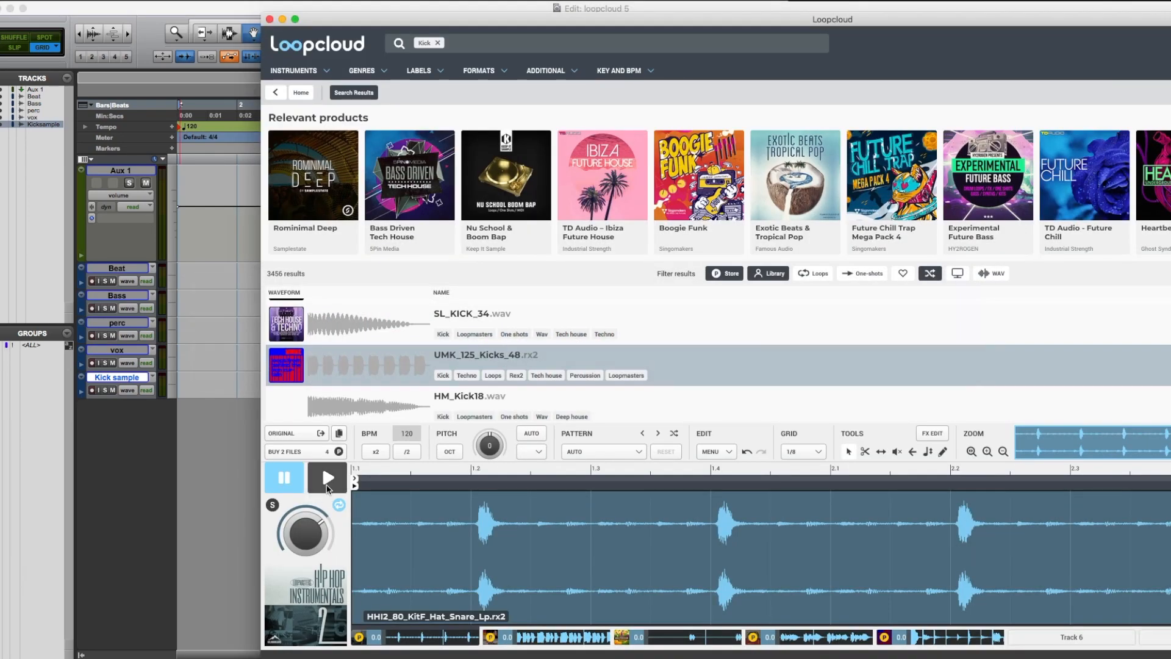
mouse_move(327, 477)
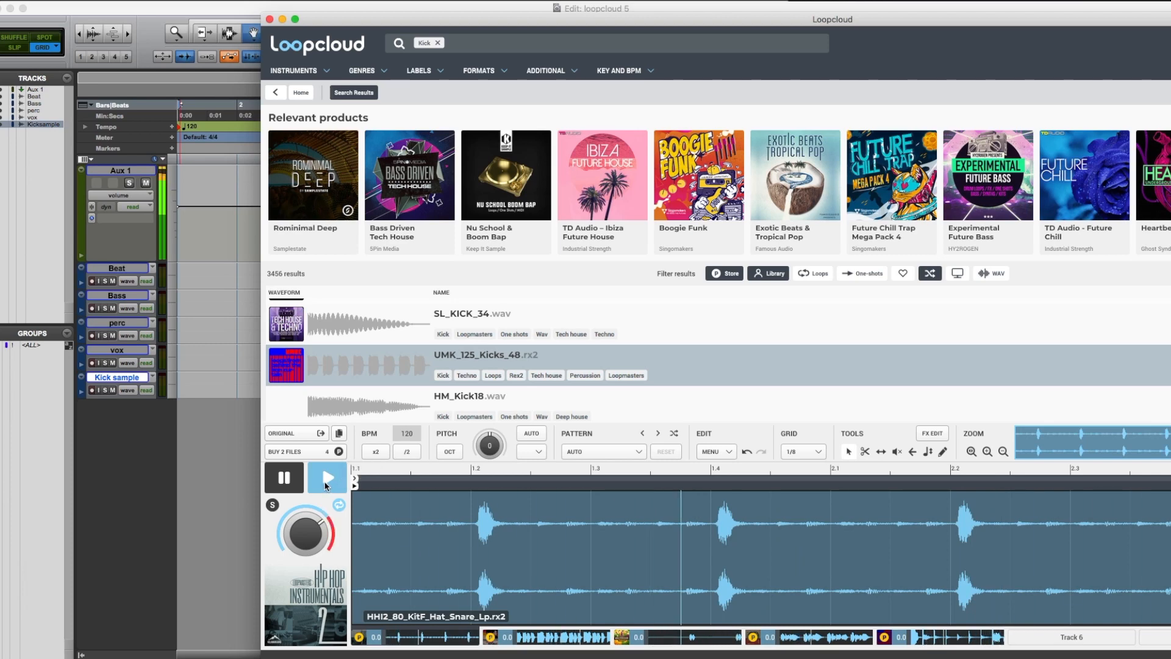
Audition the HHI2_80_KitF_Hat_Snare_Lp.rx2 loop at 120 BPM.
left_click(327, 477)
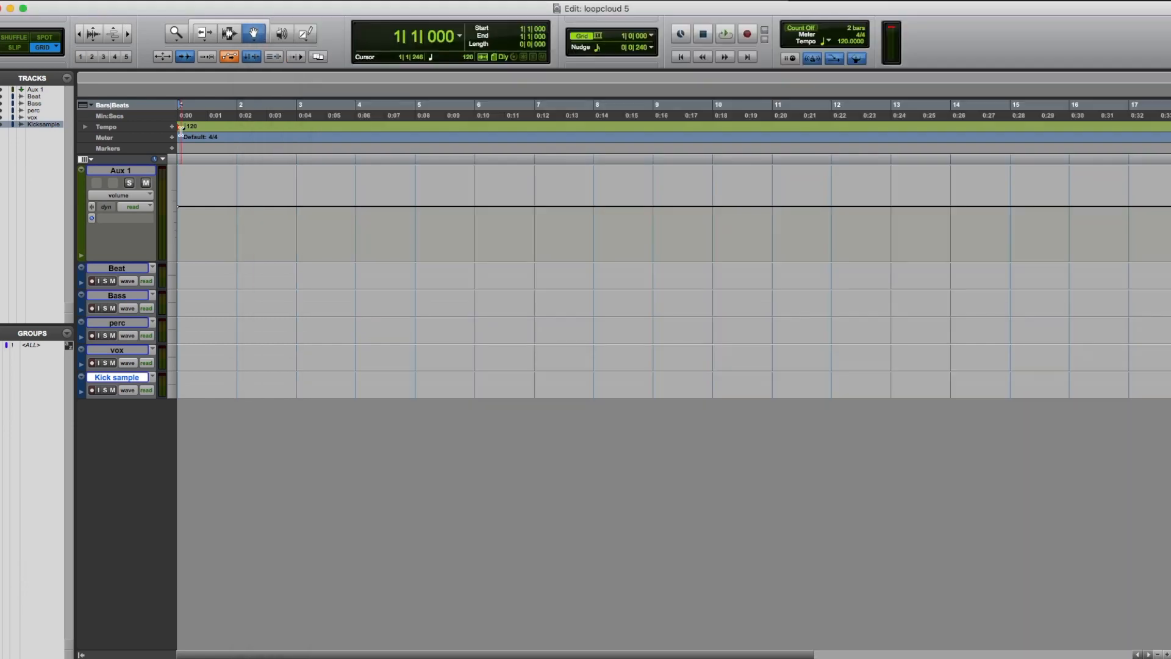
double_click(192, 126)
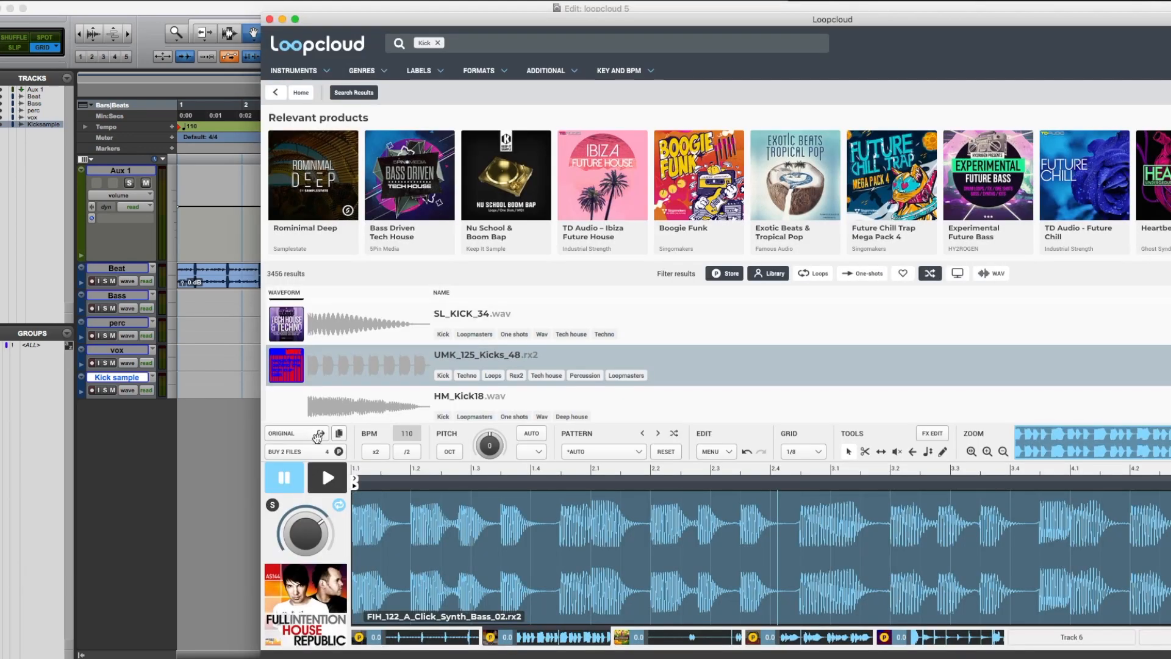
mouse_move(187, 306)
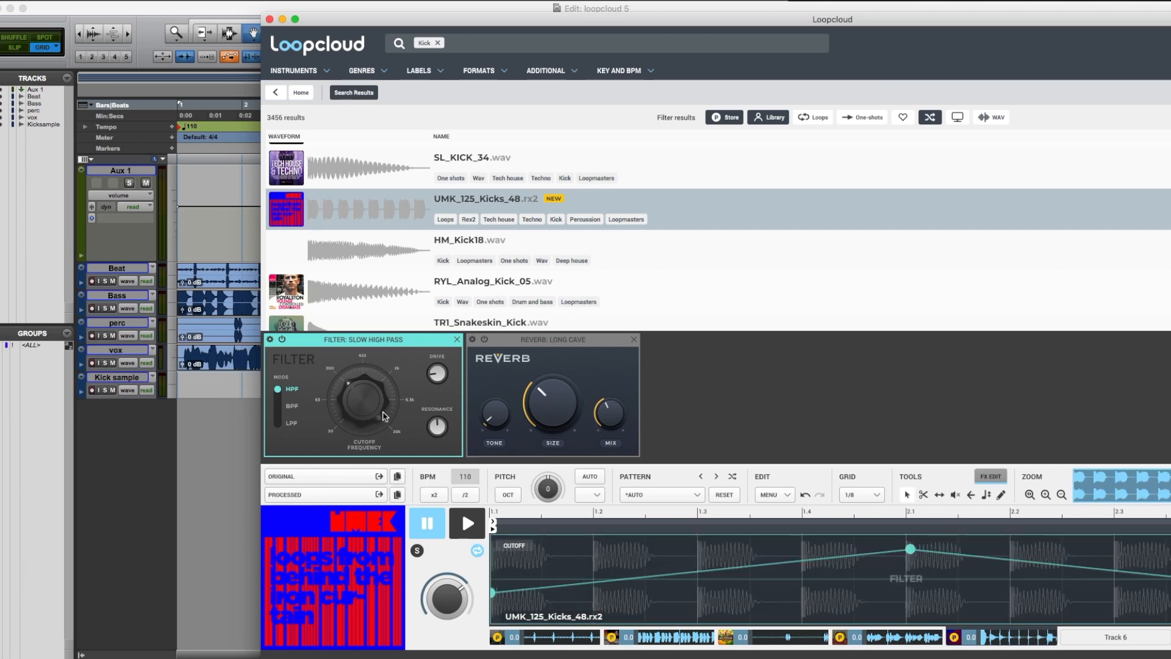
mouse_move(330, 500)
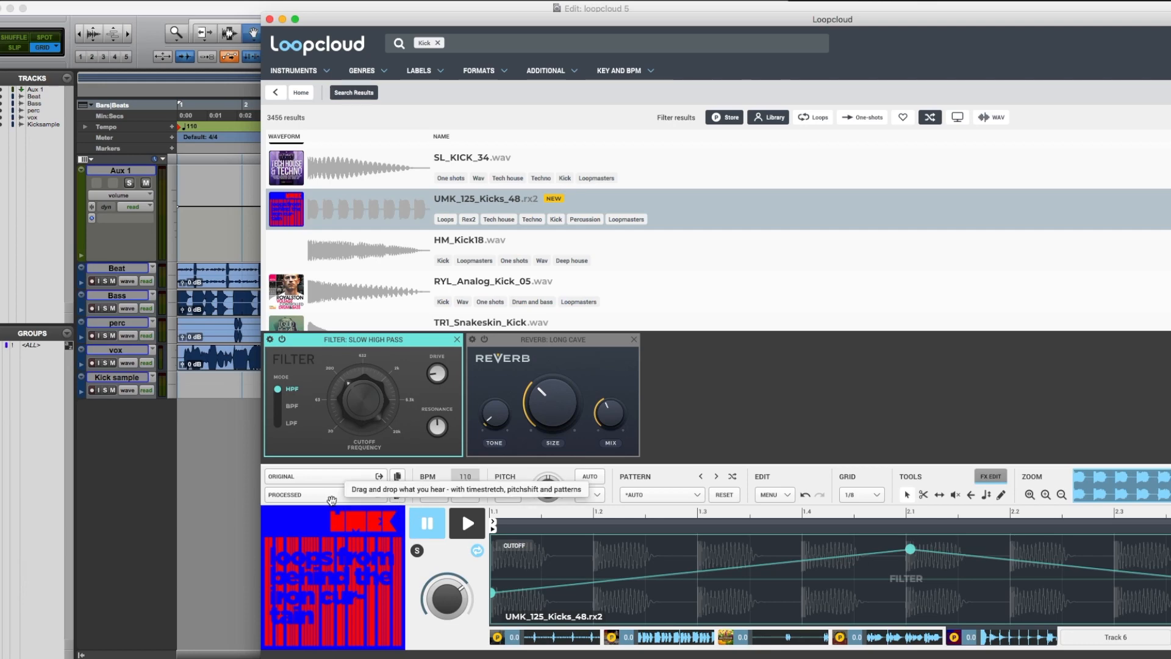